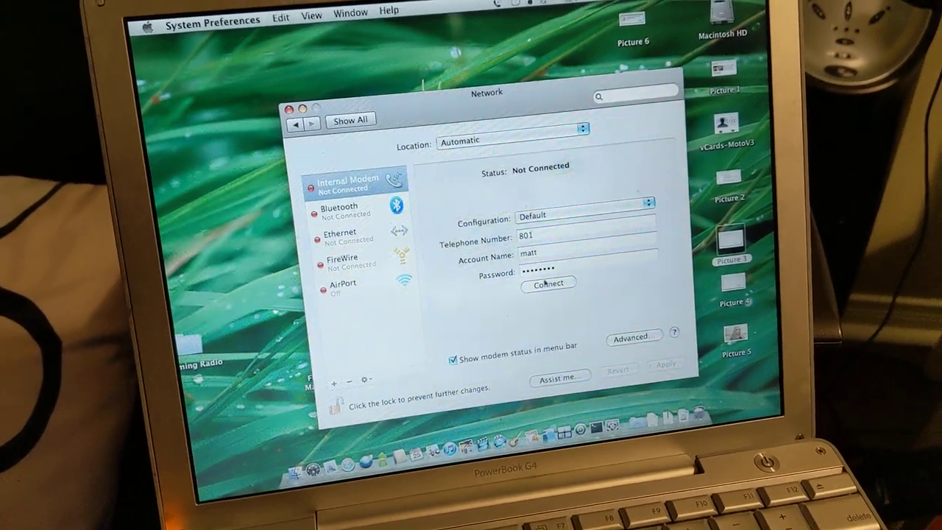
# - Connect the Internal Modem to dial in to the internet
pyautogui.click(547, 283)
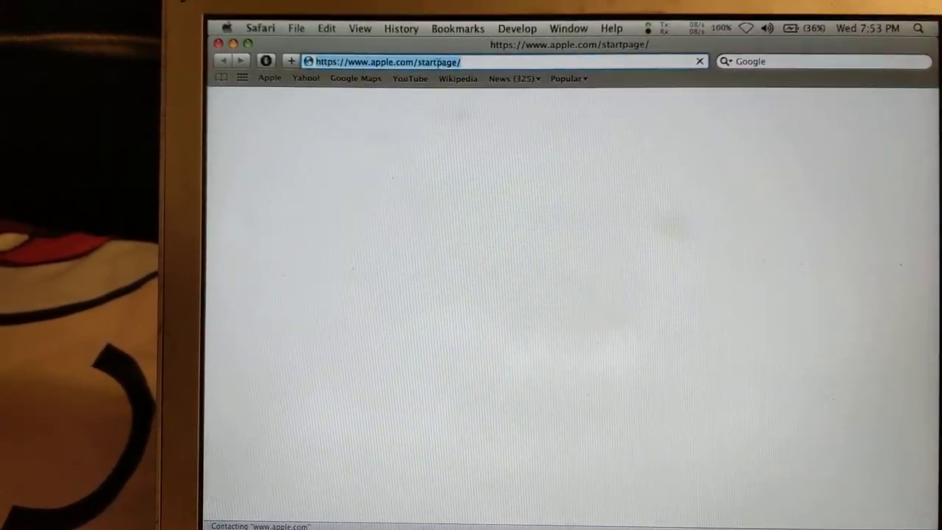
# - Enter the Google address in Safari's address bar to load the Google home page
pyautogui.write('g')
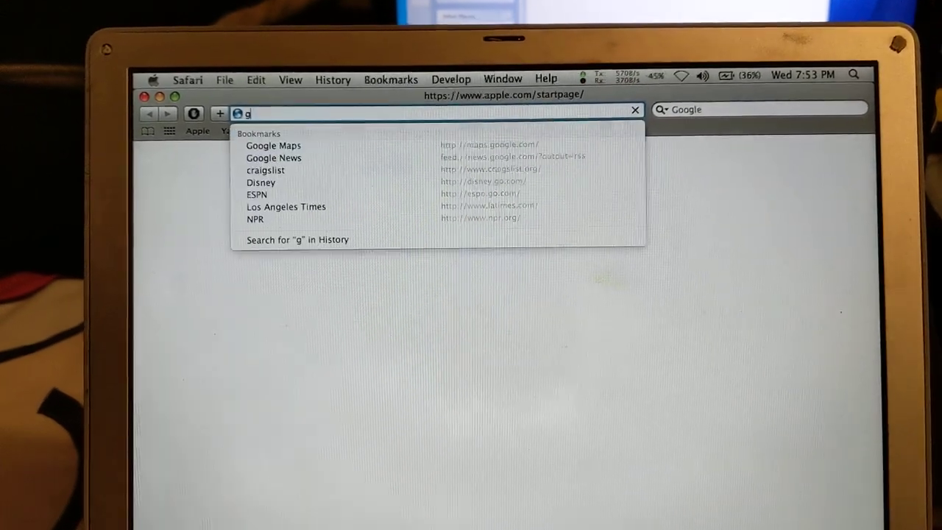
pyautogui.write('oo')
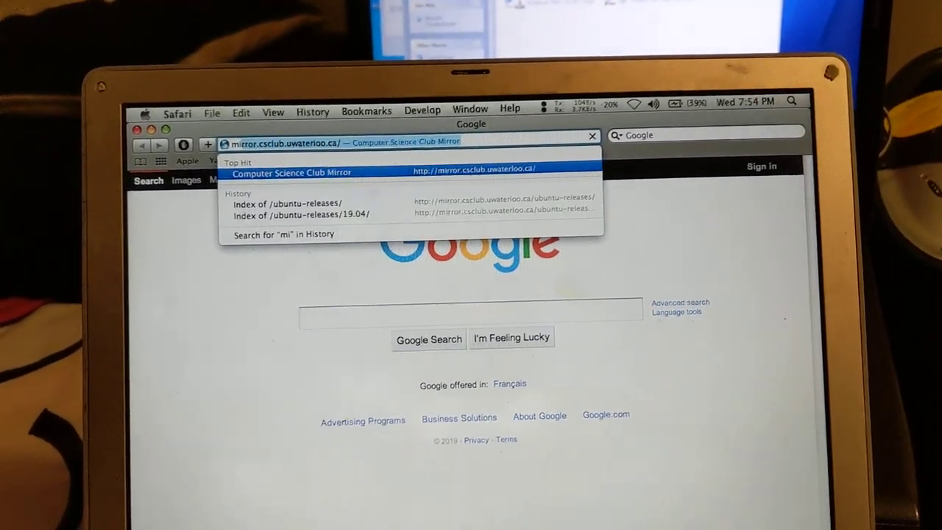
# - Load the 'Index of /ubuntu-releases/19.04/' page on the Waterloo CS Club mirror
pyautogui.click(301, 215)
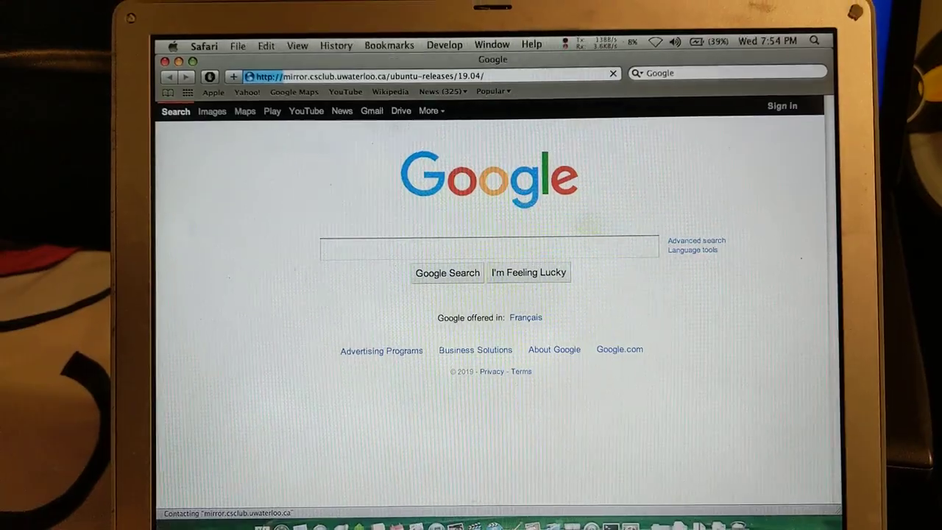
pyautogui.press('Return')
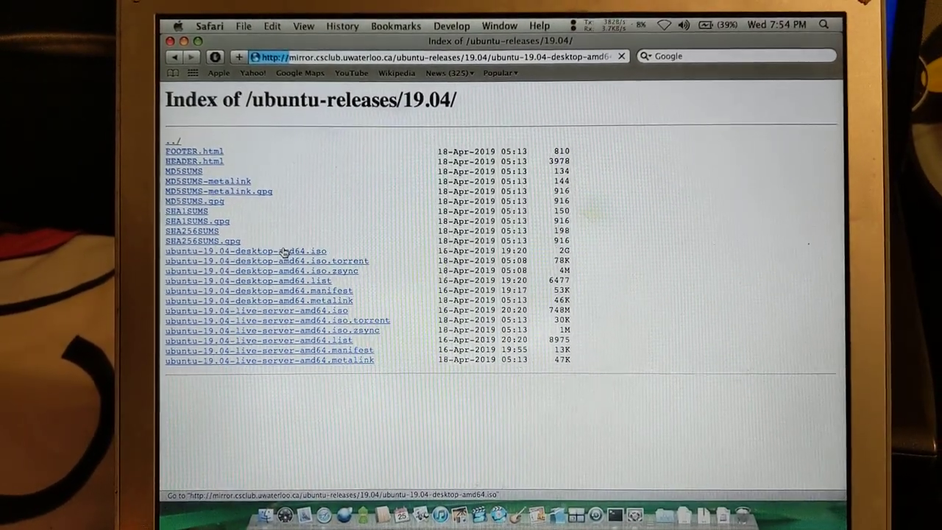
# - Start downloading ubuntu-19.04-desktop-amd64.iso from the mirror
pyautogui.click(246, 250)
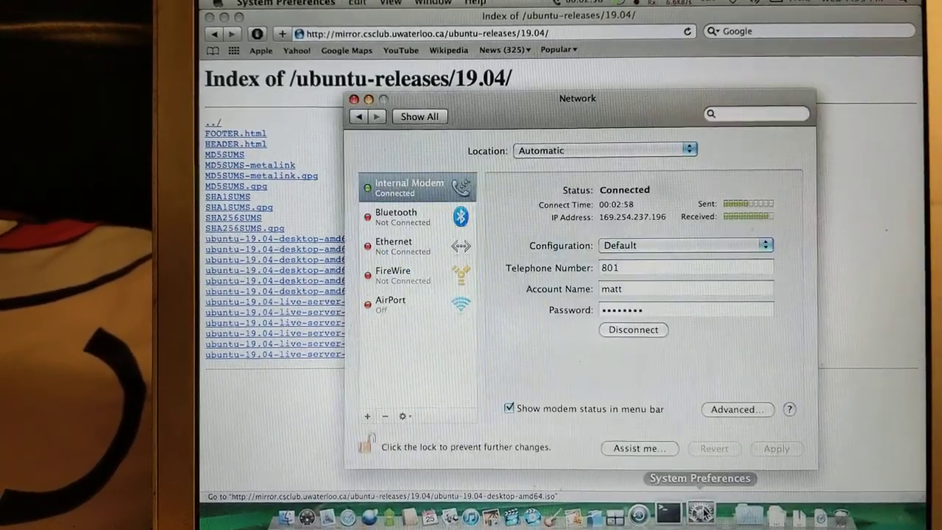
# - Disconnect the Internal Modem, then redial it so its status reads connecting
pyautogui.click(633, 330)
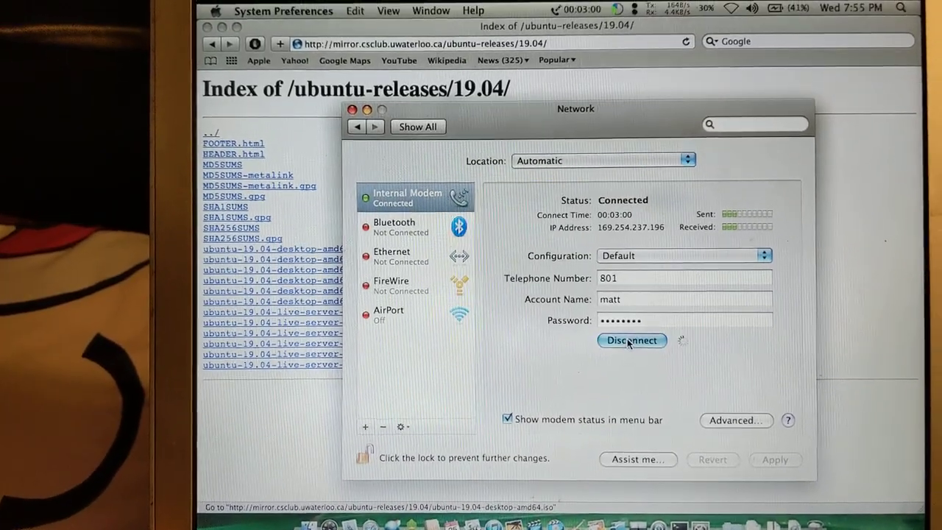
pyautogui.click(631, 340)
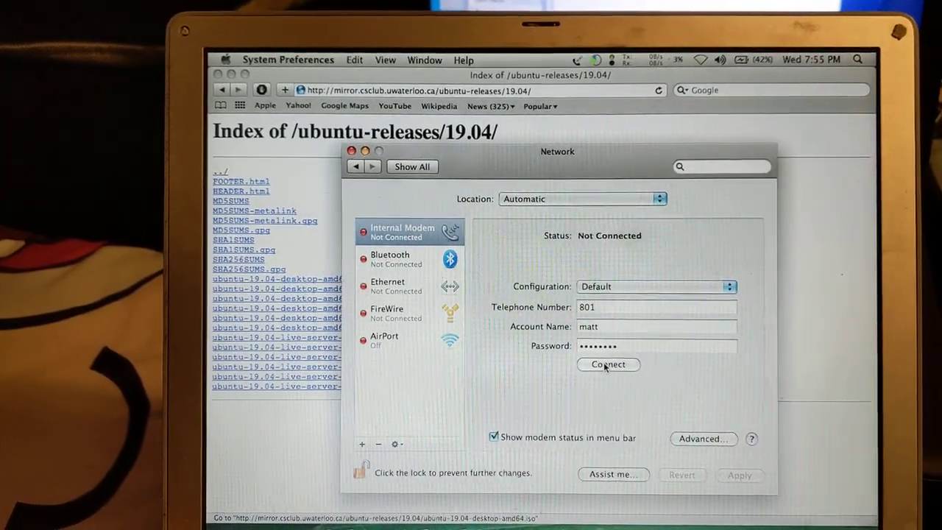
pyautogui.click(608, 365)
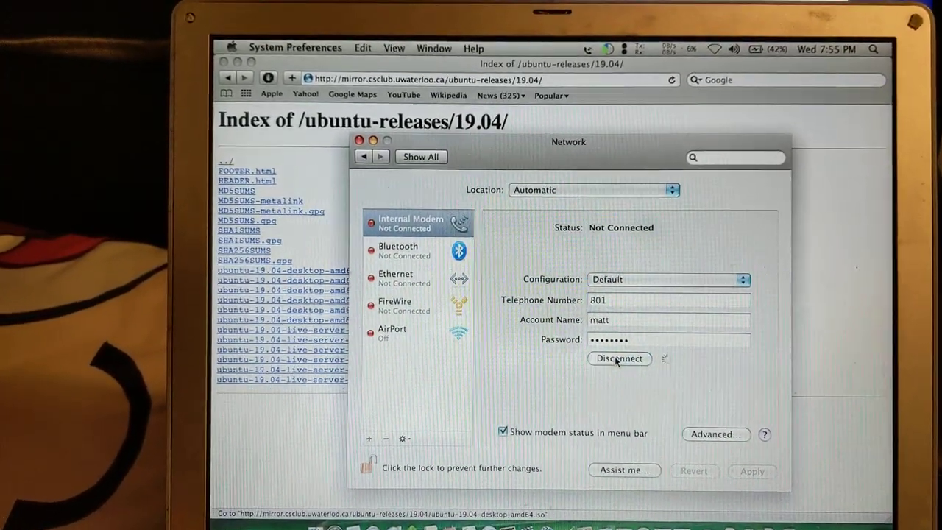
pyautogui.click(618, 359)
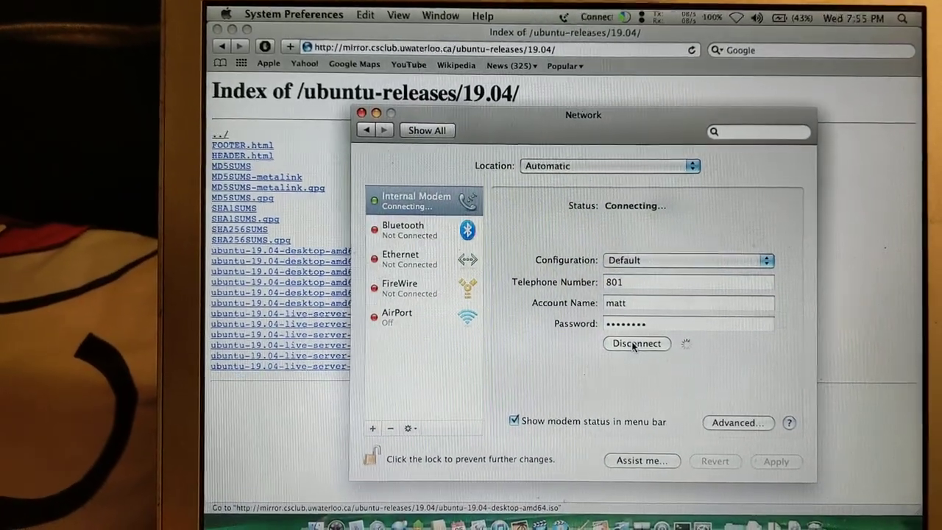